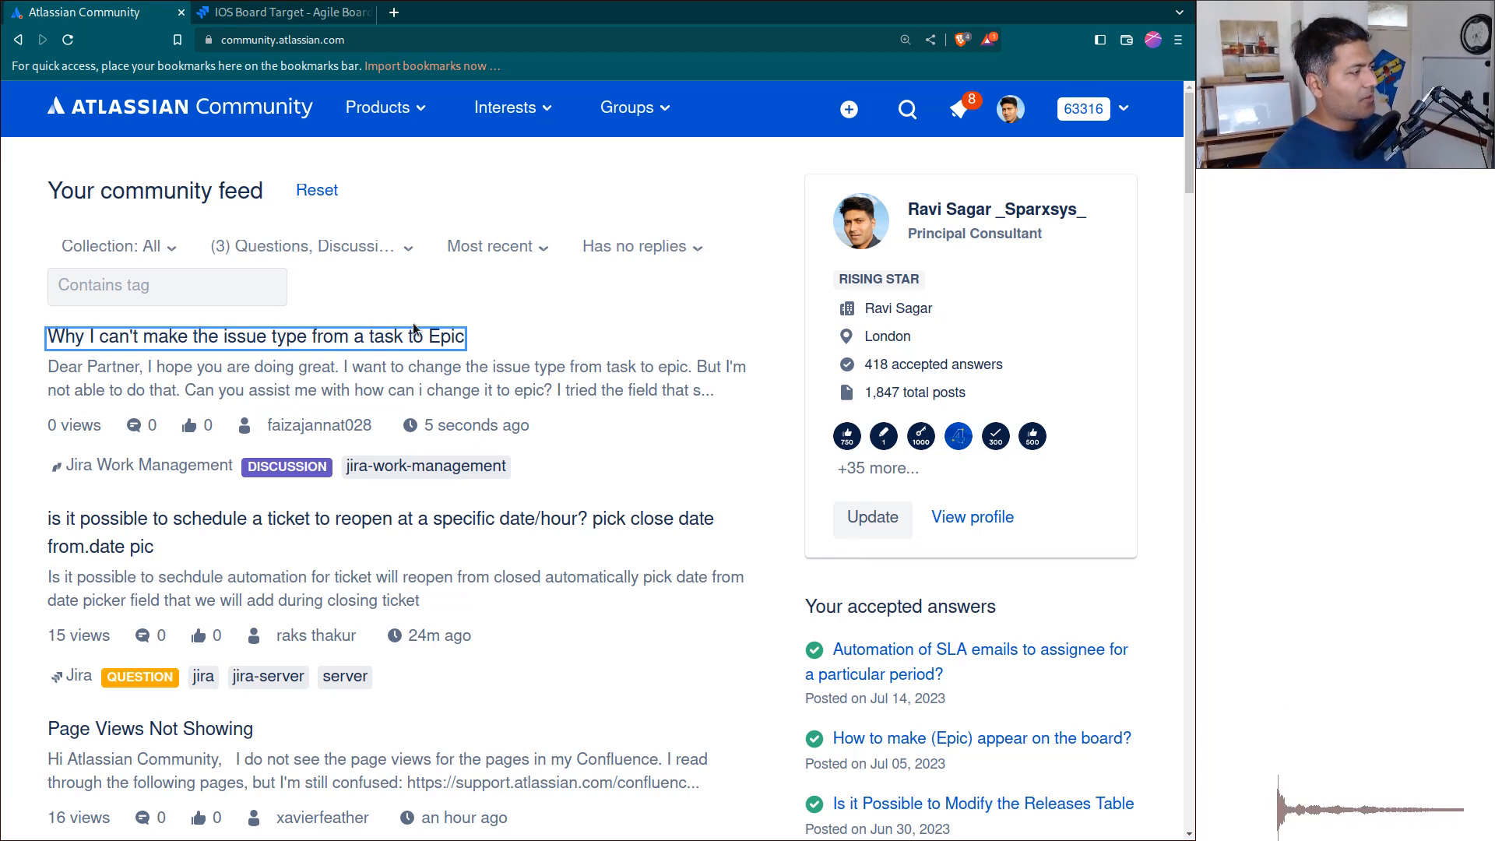
# - Open the community discussion about changing a Task's issue type to Epic
pyautogui.click(254, 336)
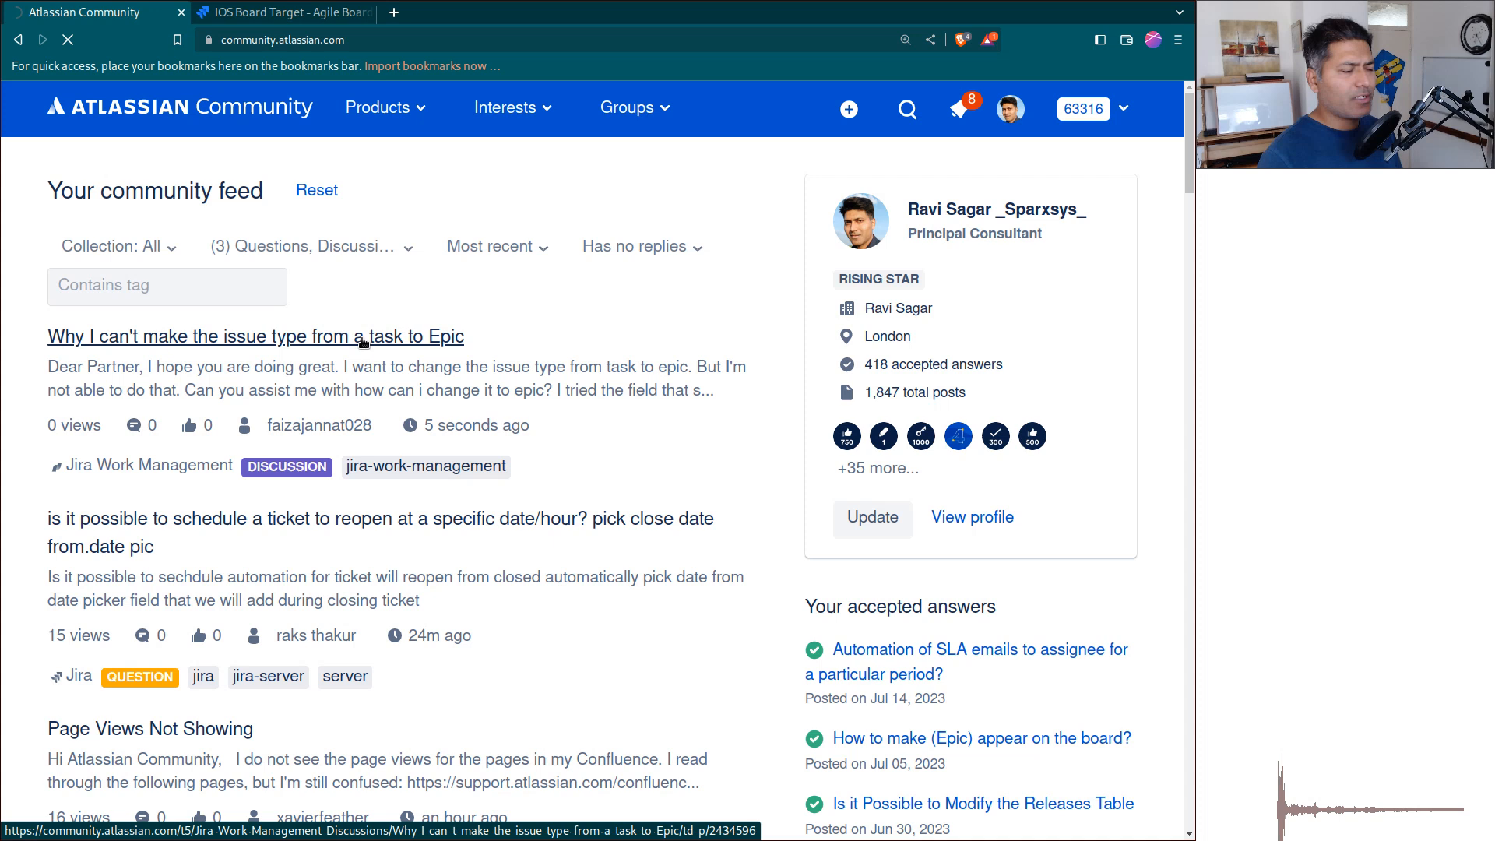
# - View the full question describing the missing Epic option in the issue type field
pyautogui.click(255, 336)
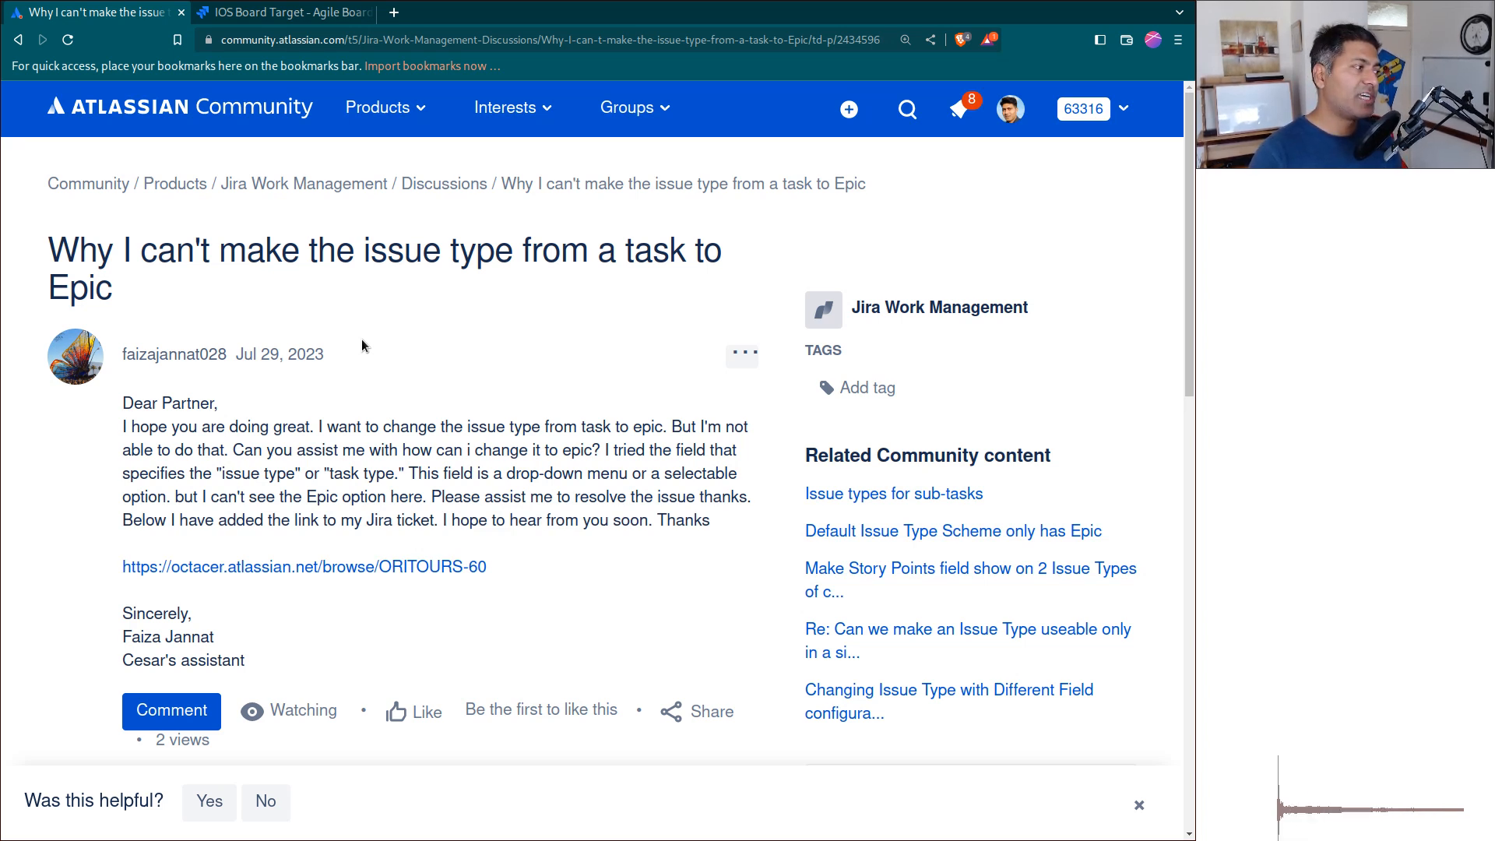
pyautogui.moveTo(562, 490)
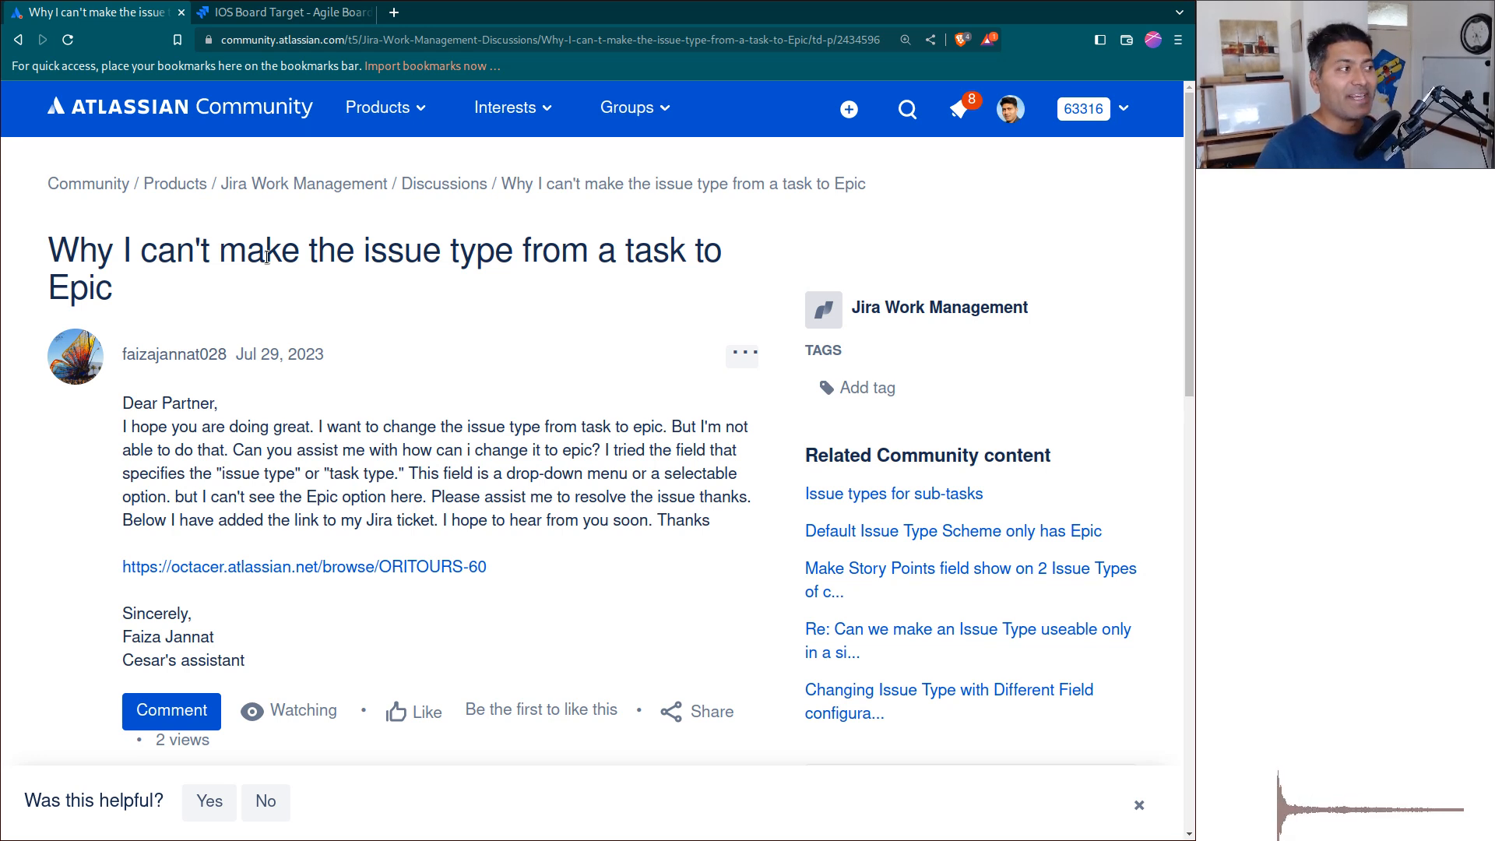
# - Create a new Task issue IOSTWO-67 with summary 'task' in CLONE IOS and view it
pyautogui.click(282, 12)
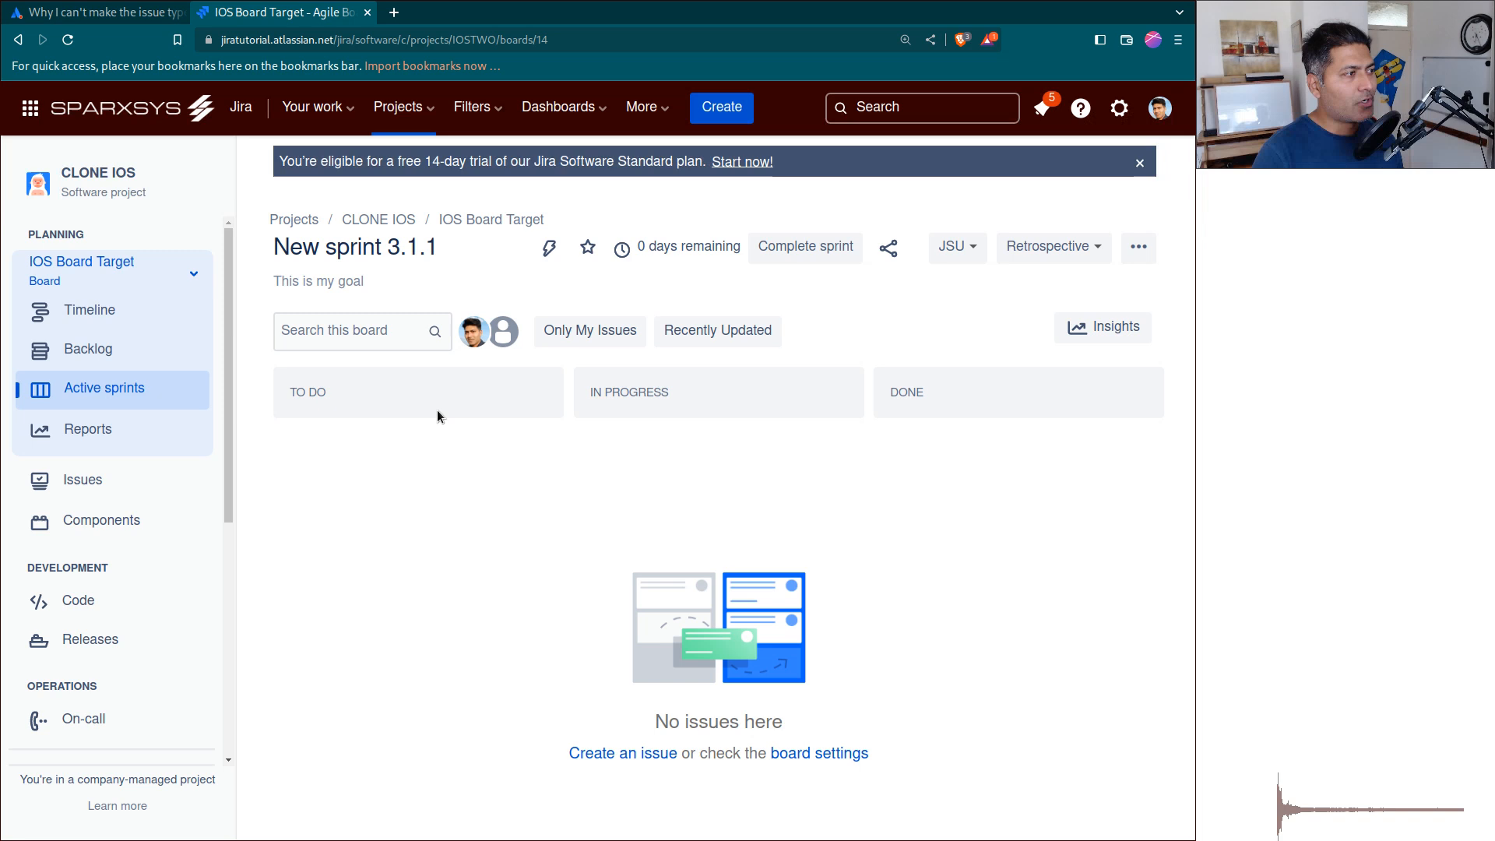
pyautogui.click(721, 107)
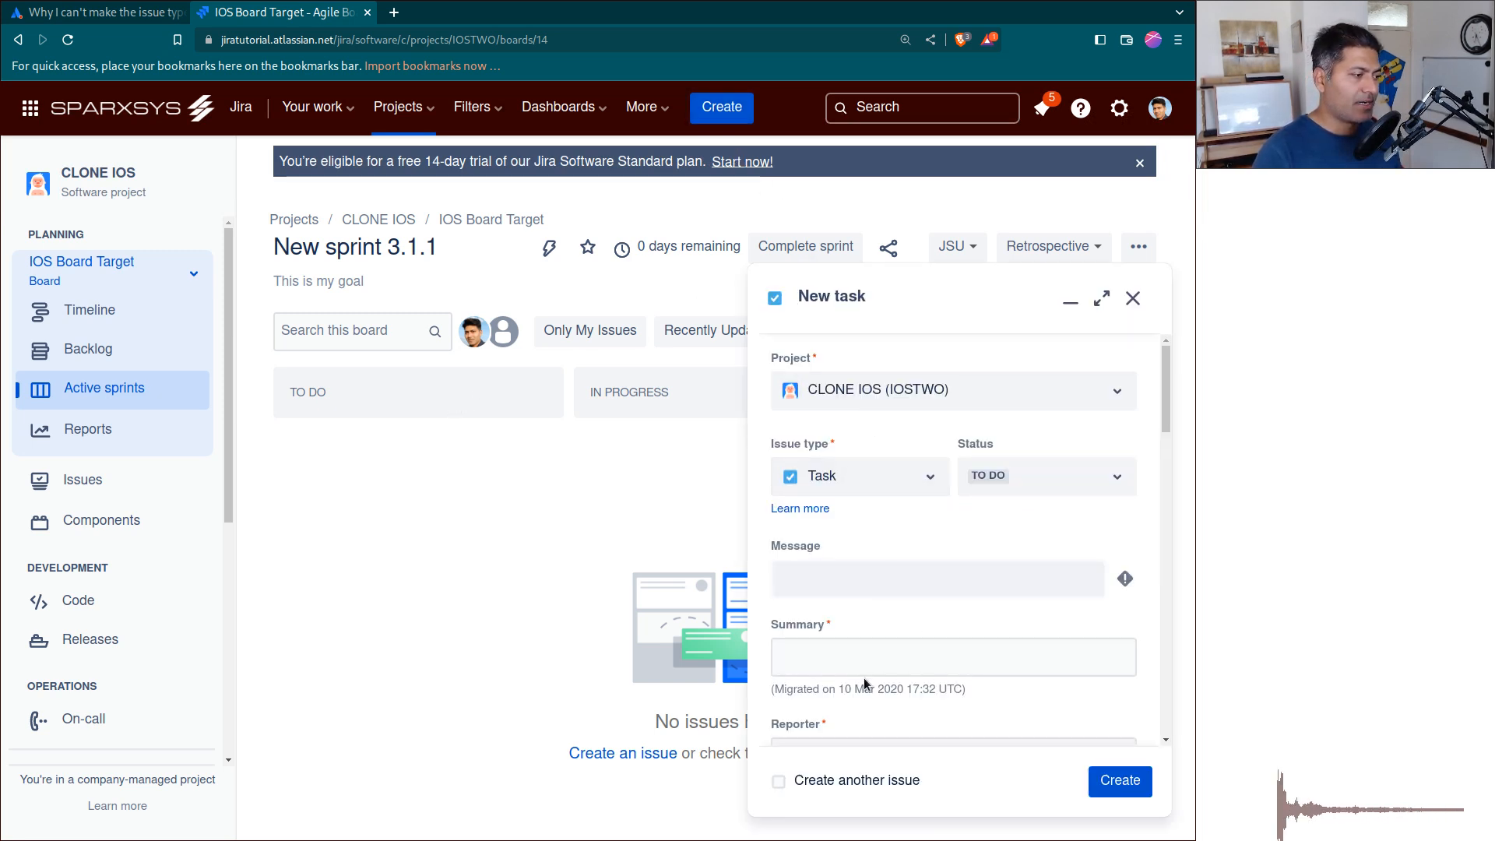
pyautogui.write('tas')
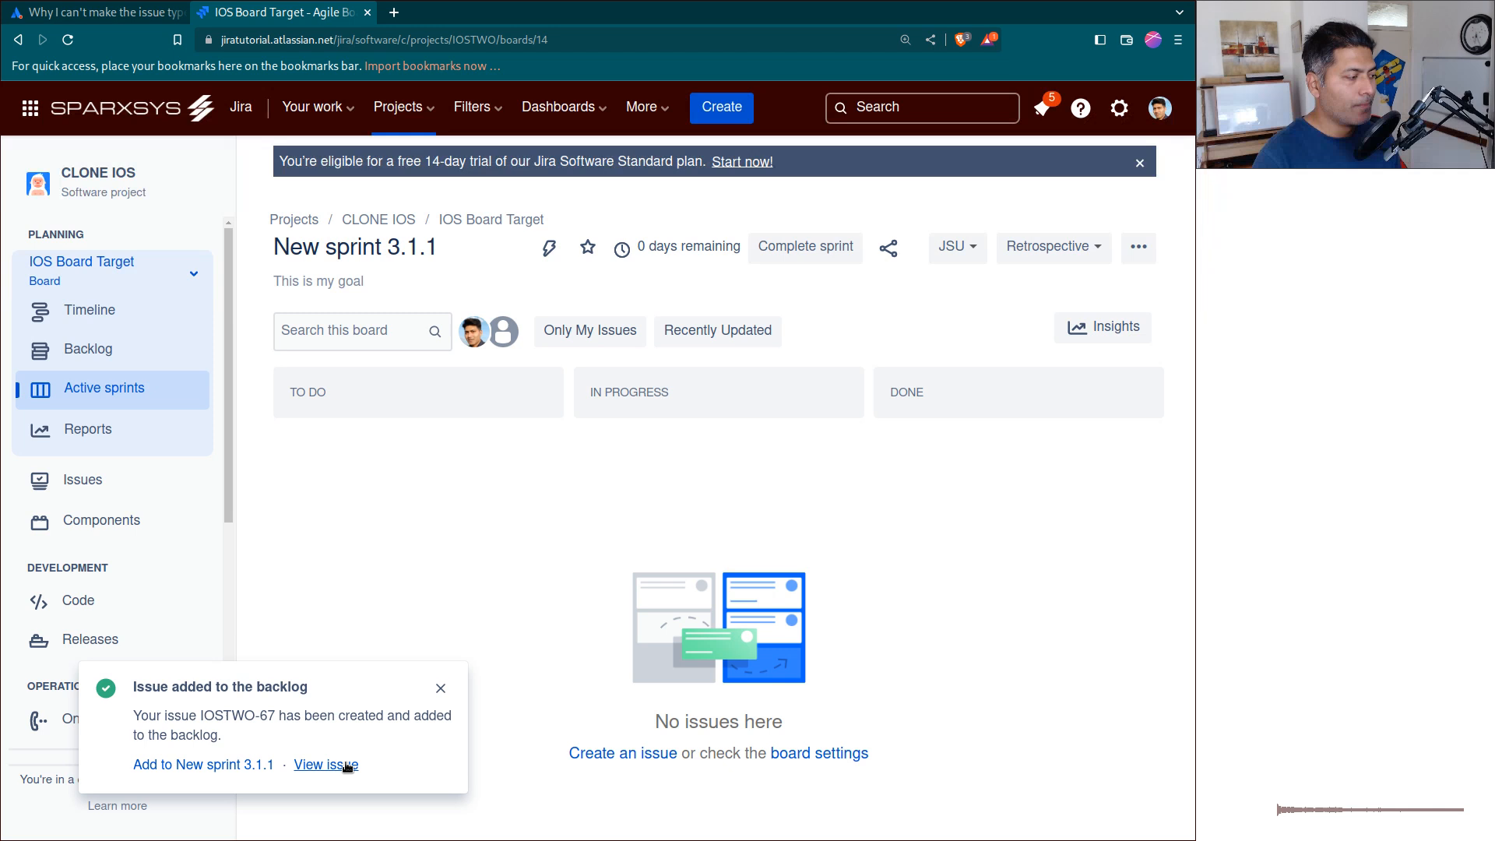
pyautogui.click(326, 764)
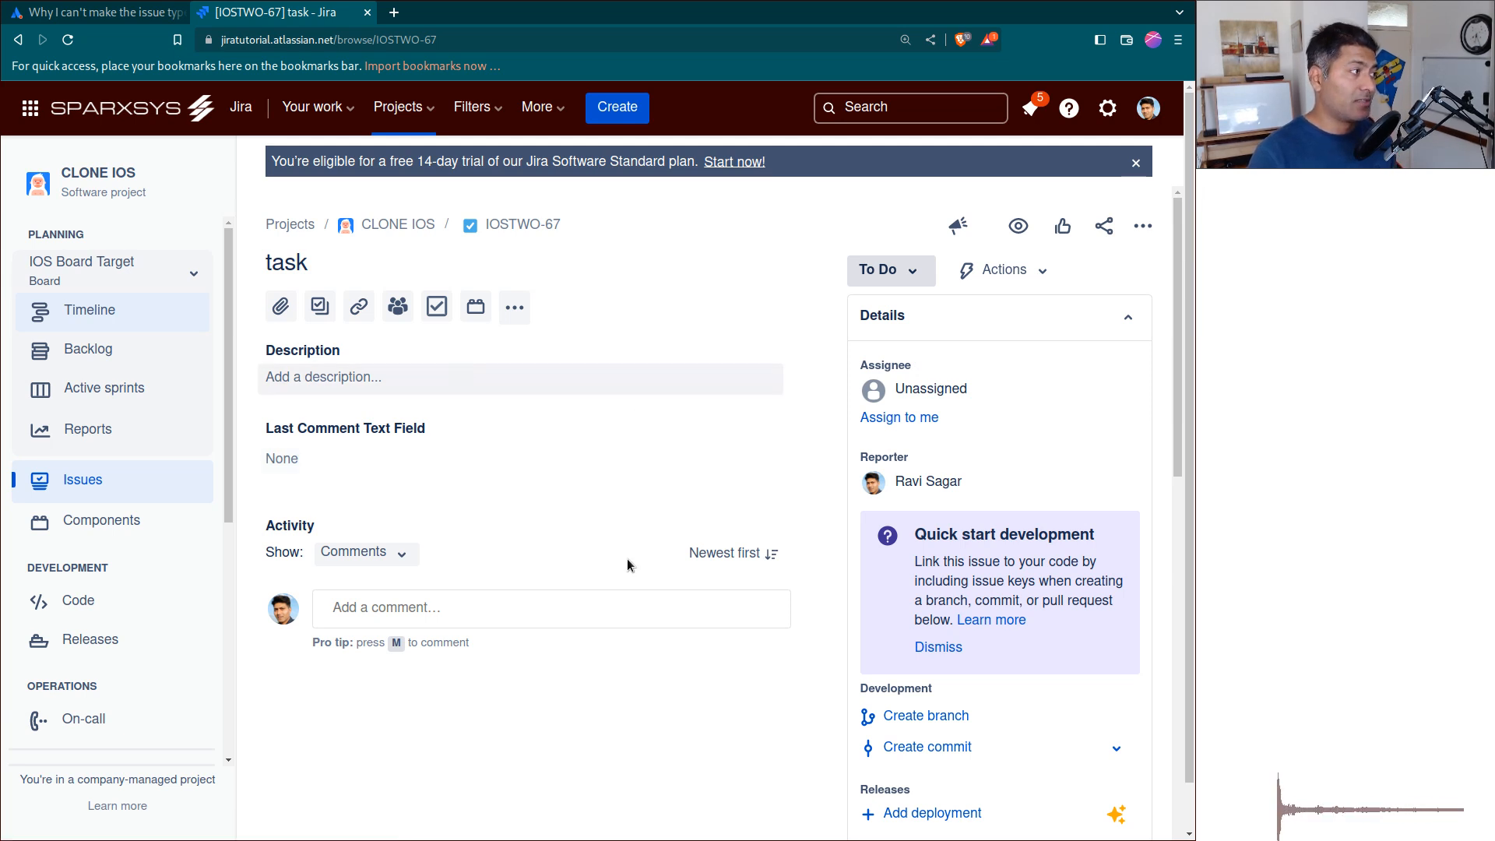
pyautogui.moveTo(469, 225)
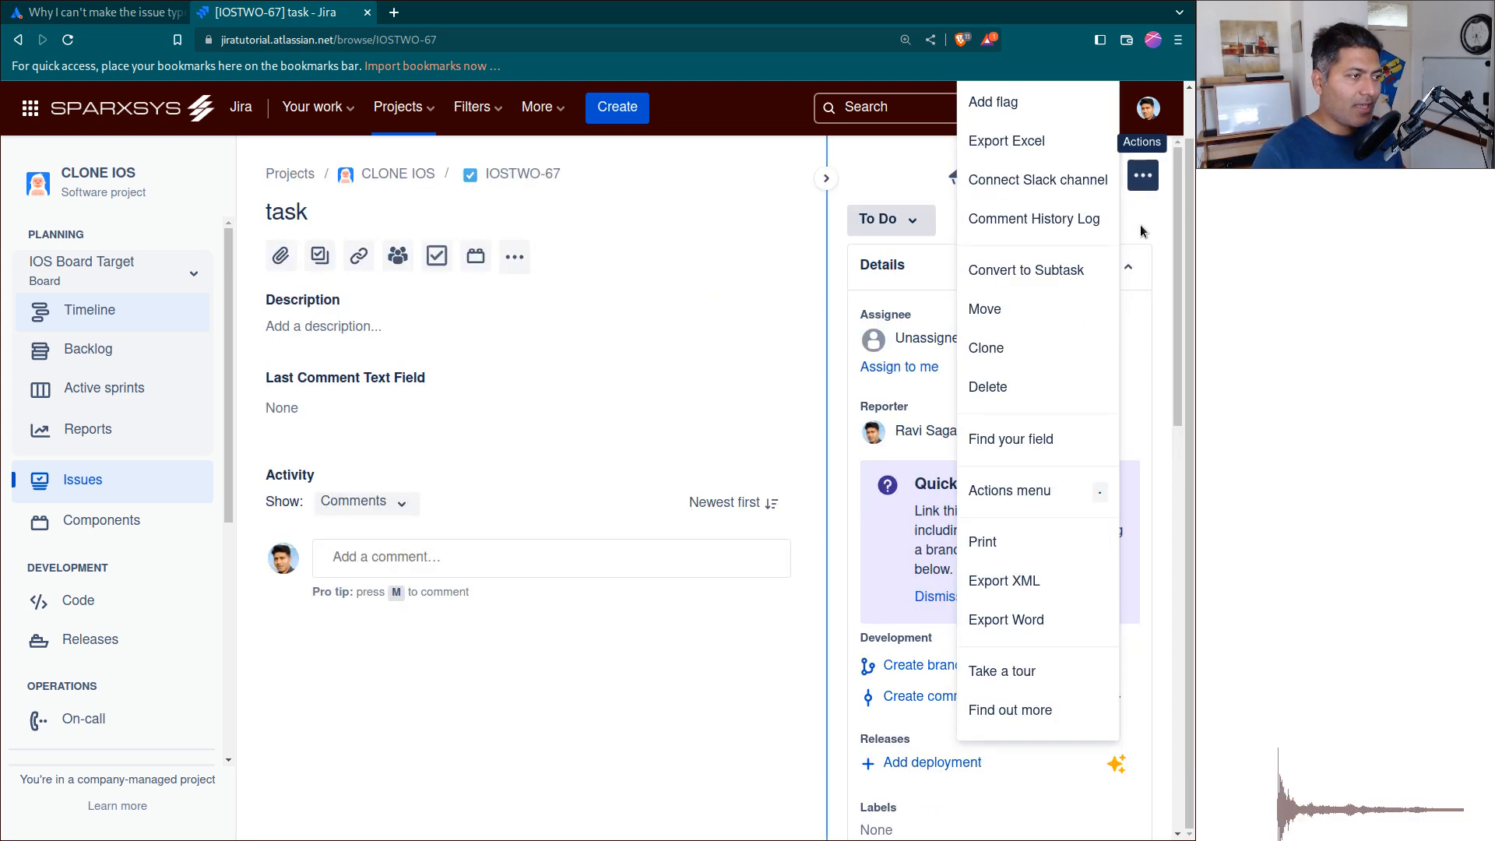
# - Start the Move Issue wizard for IOSTWO-67 from the Actions menu
pyautogui.click(985, 308)
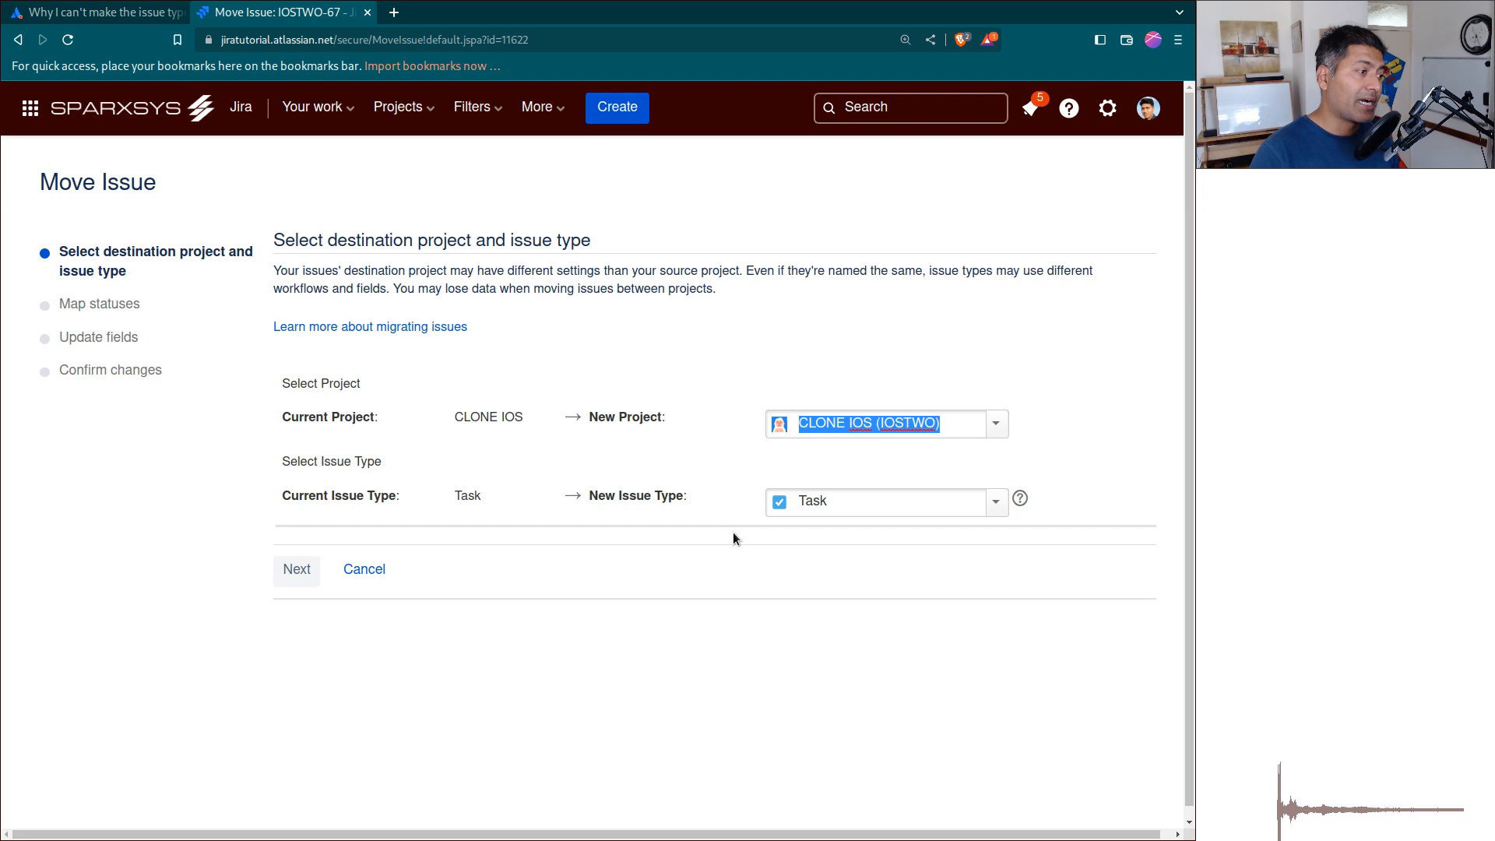
pyautogui.moveTo(780, 473)
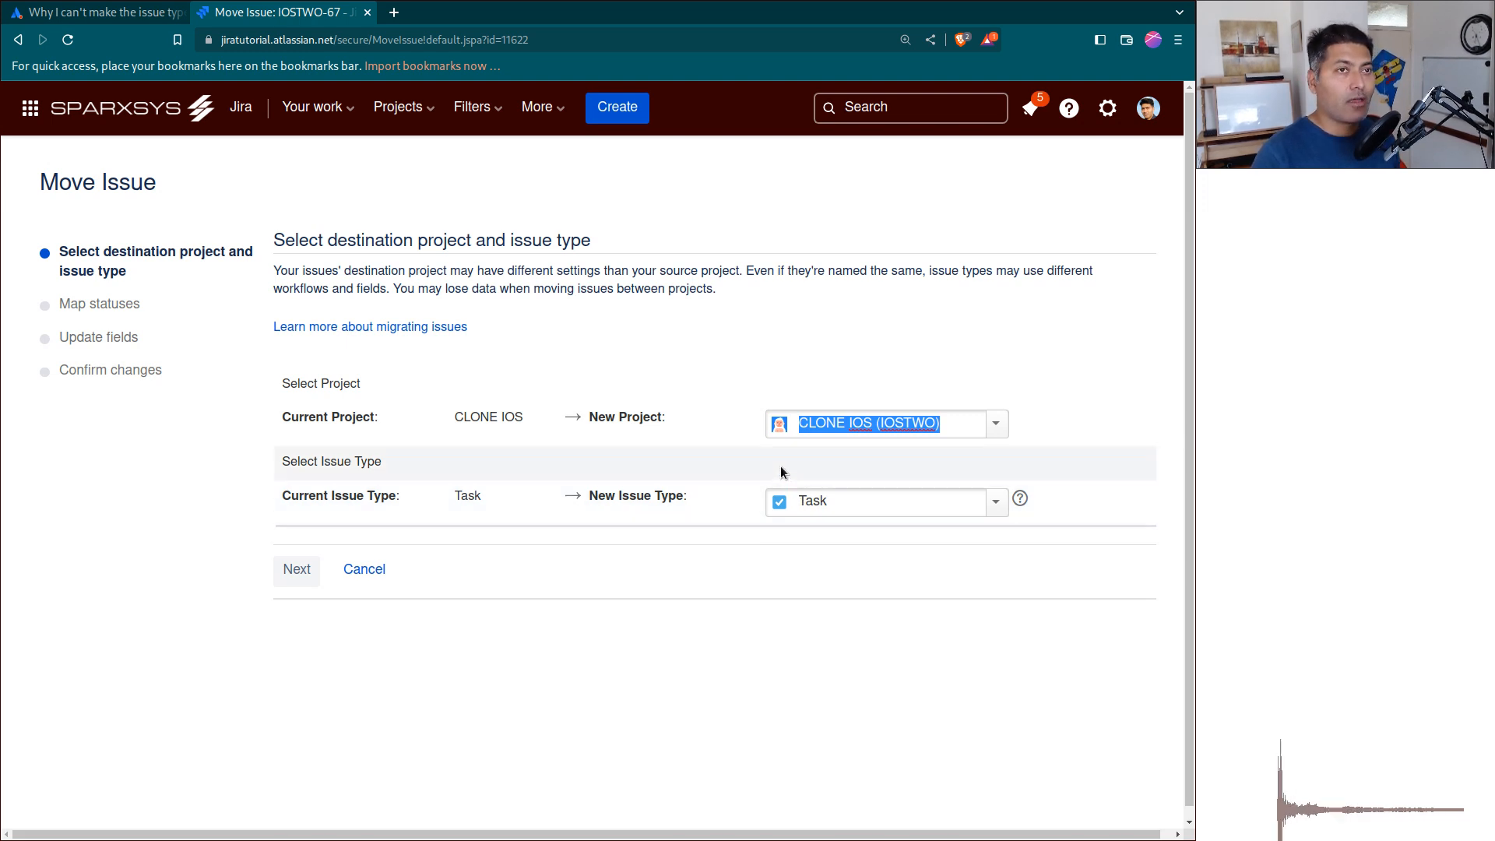
pyautogui.moveTo(699, 503)
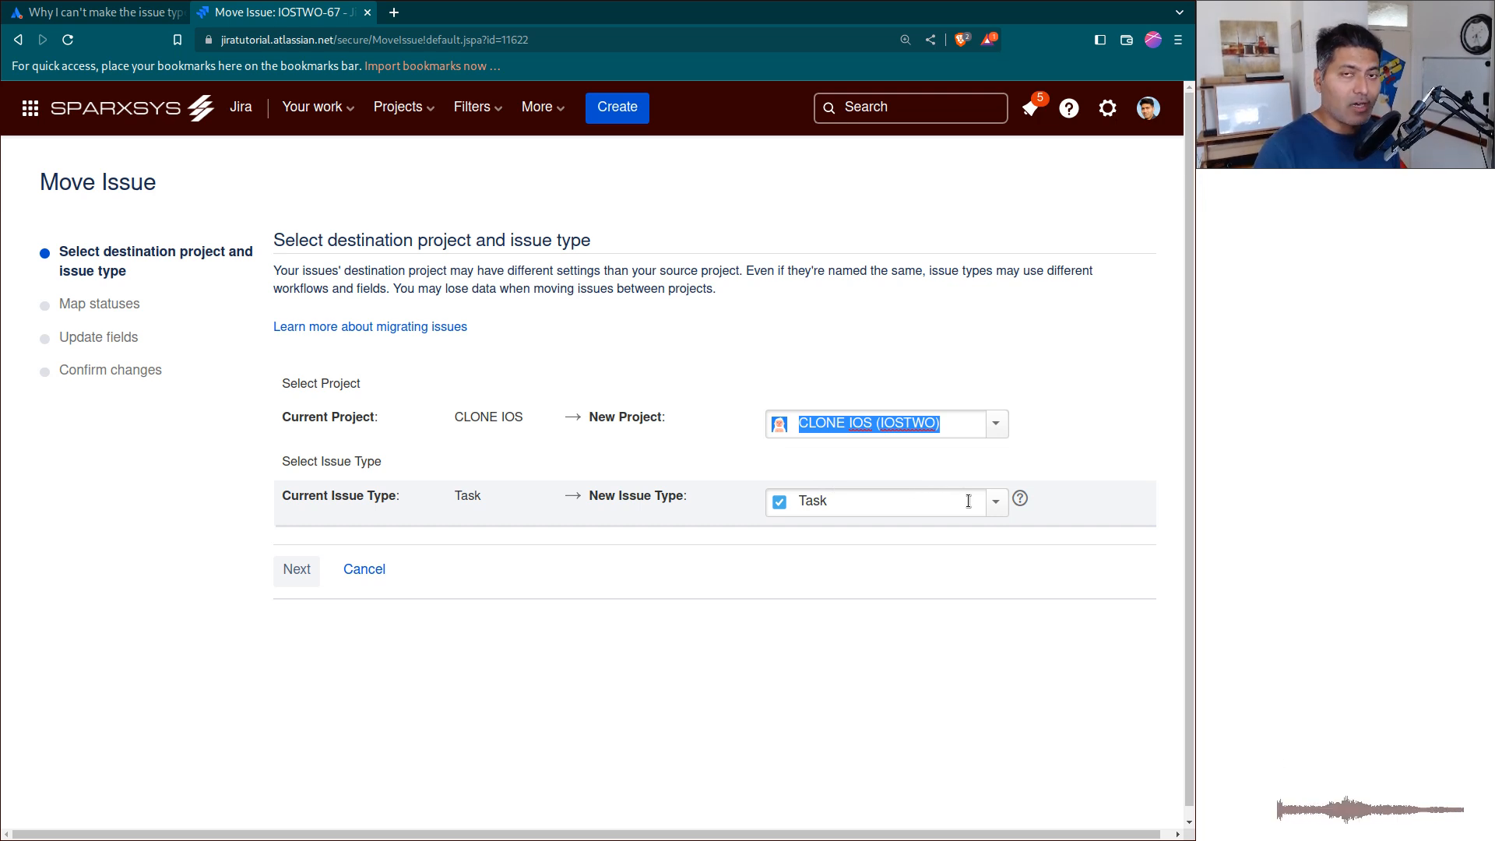
# - Choose Epic as the new issue type in CLONE IOS and advance to the update-fields step
pyautogui.click(995, 502)
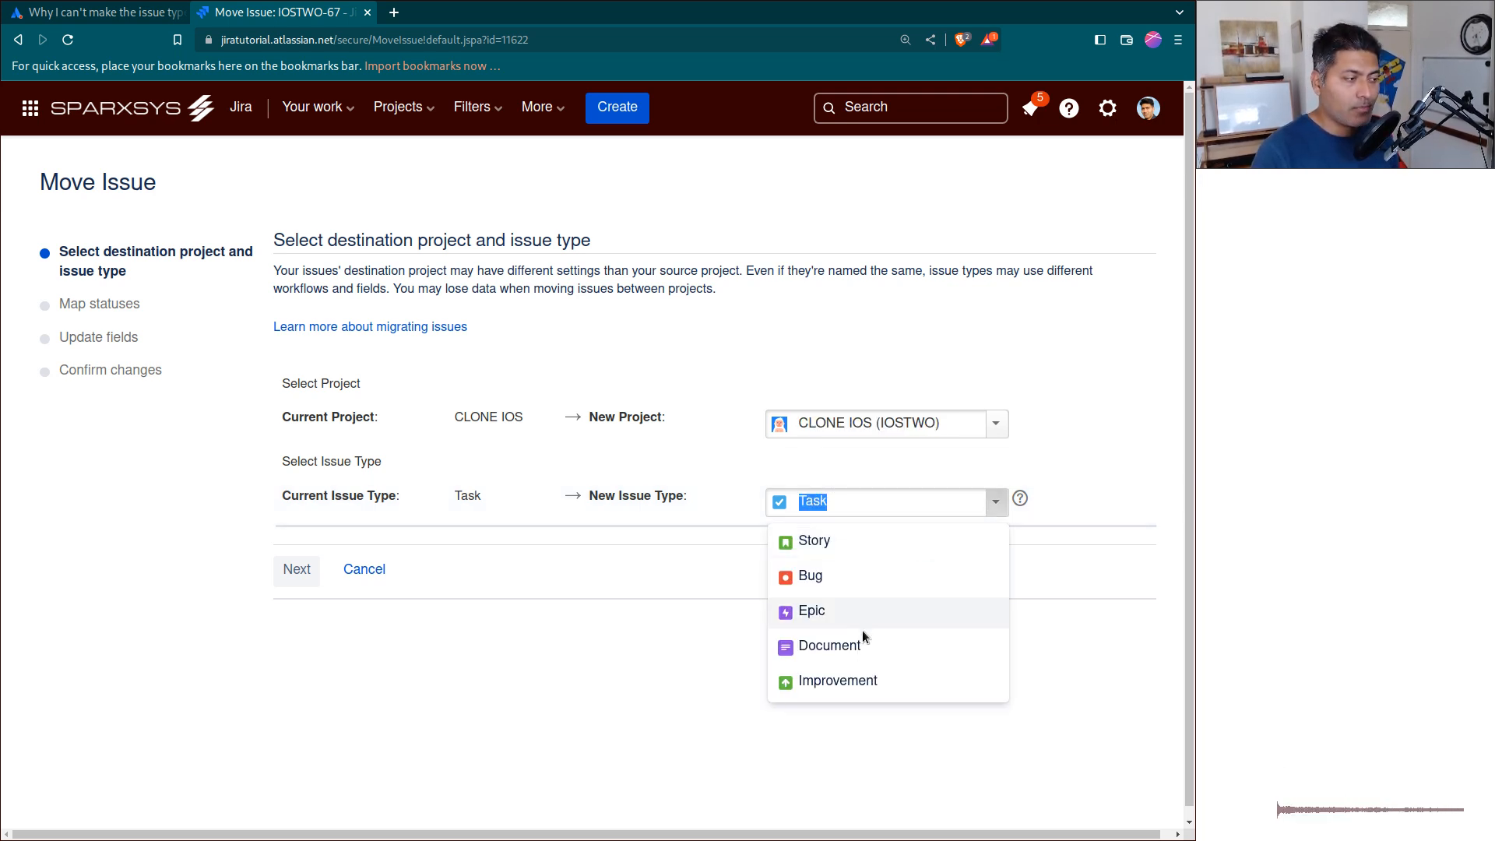
pyautogui.click(810, 611)
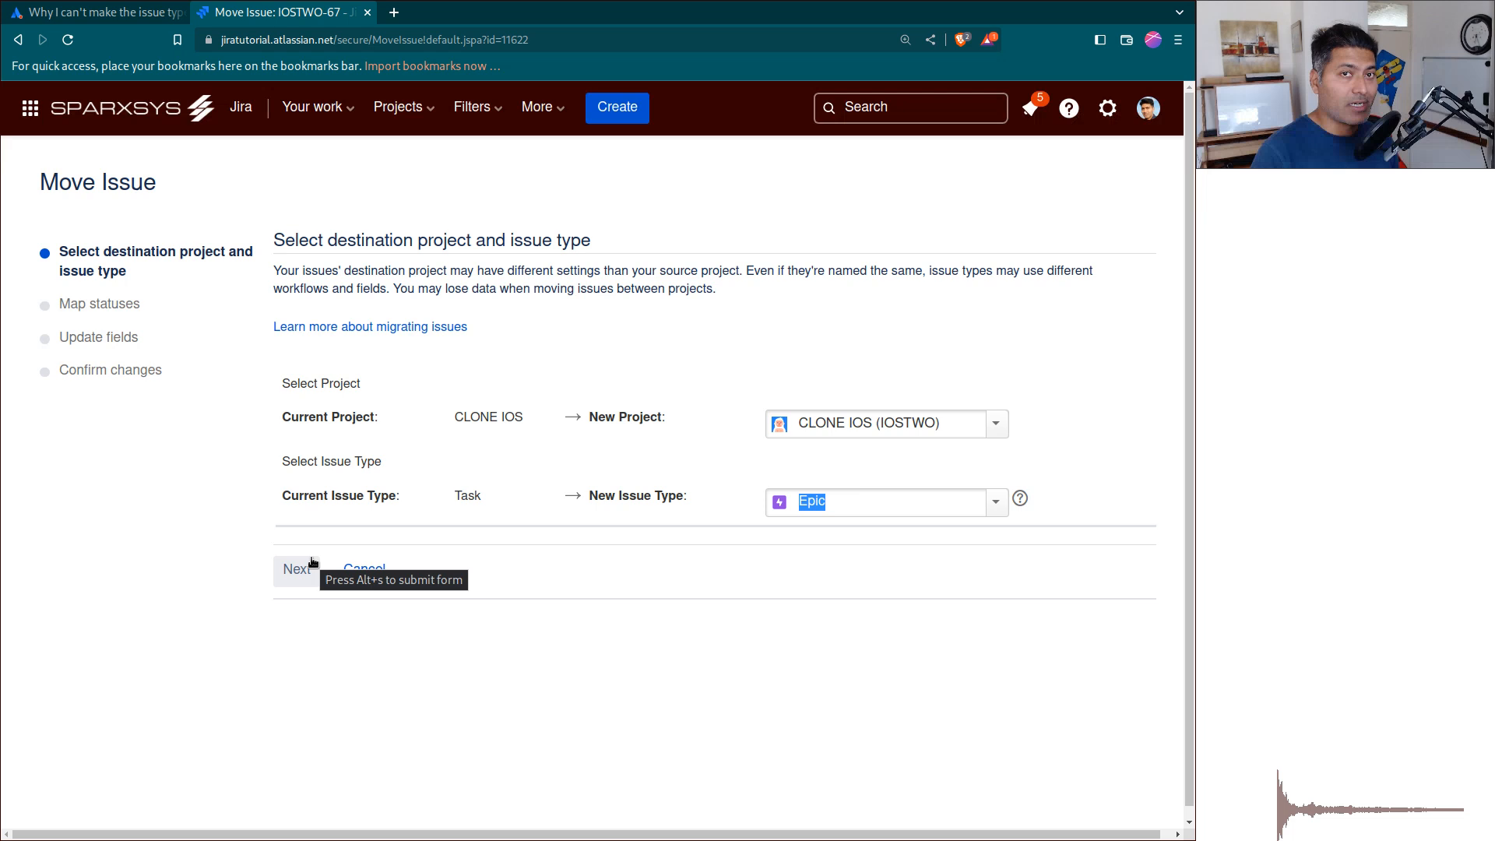
pyautogui.click(296, 570)
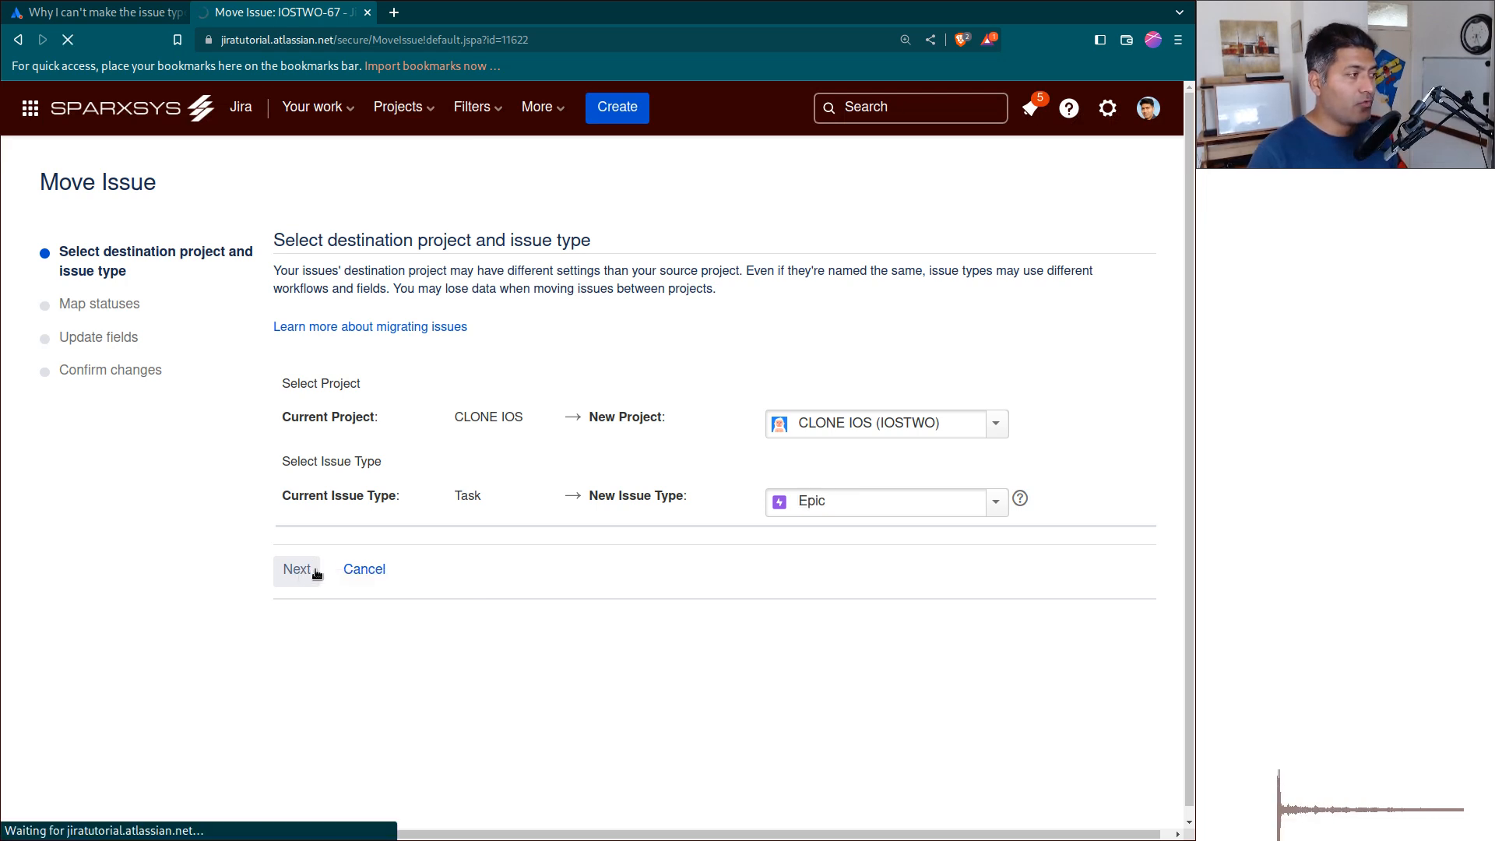
pyautogui.click(297, 570)
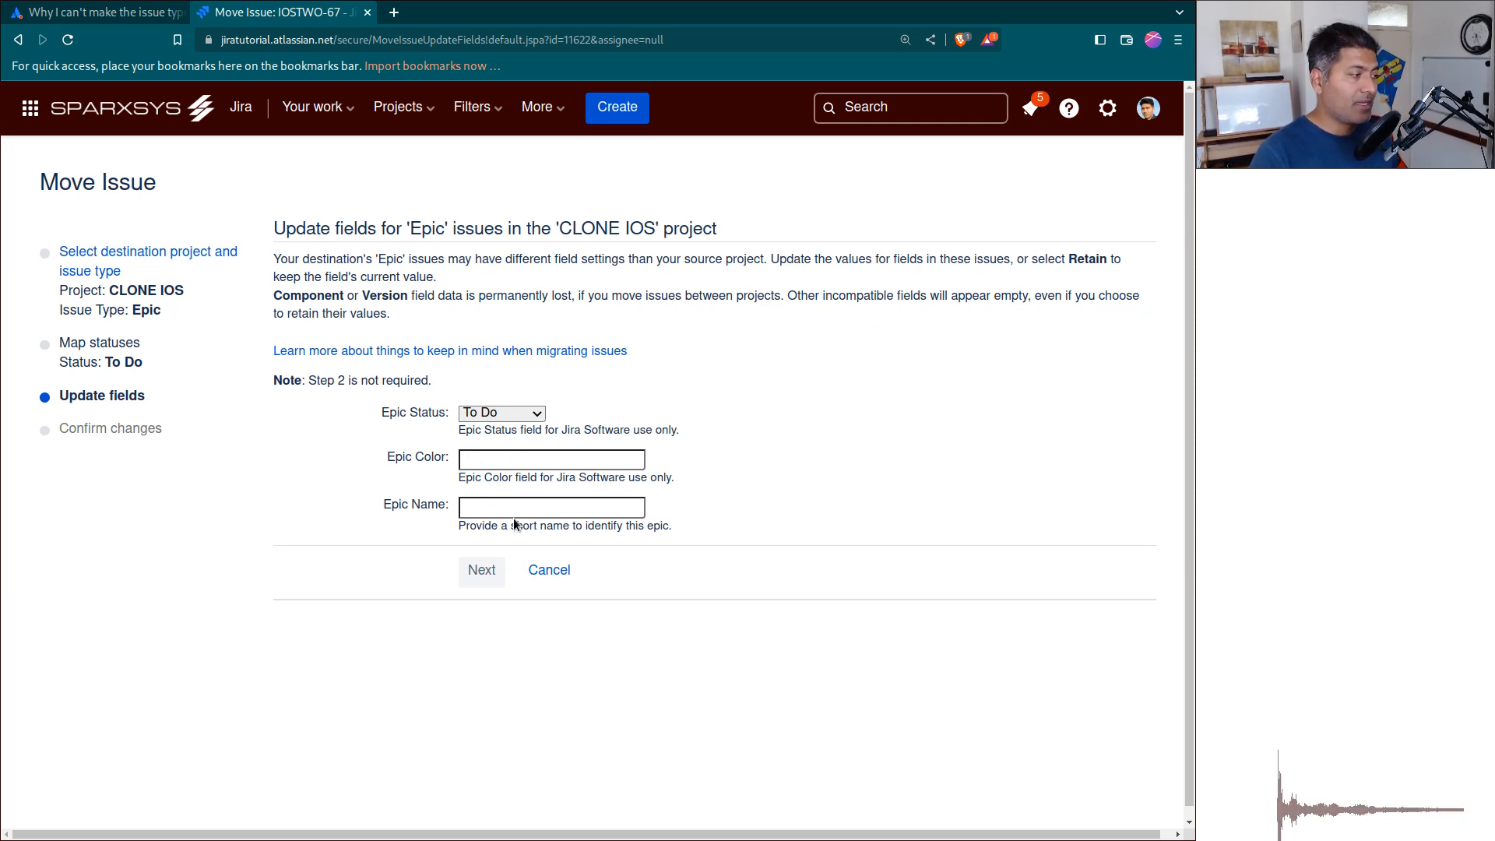
# - Enter 'Epic Name Text' as the Epic Name and continue to confirmation
pyautogui.click(550, 506)
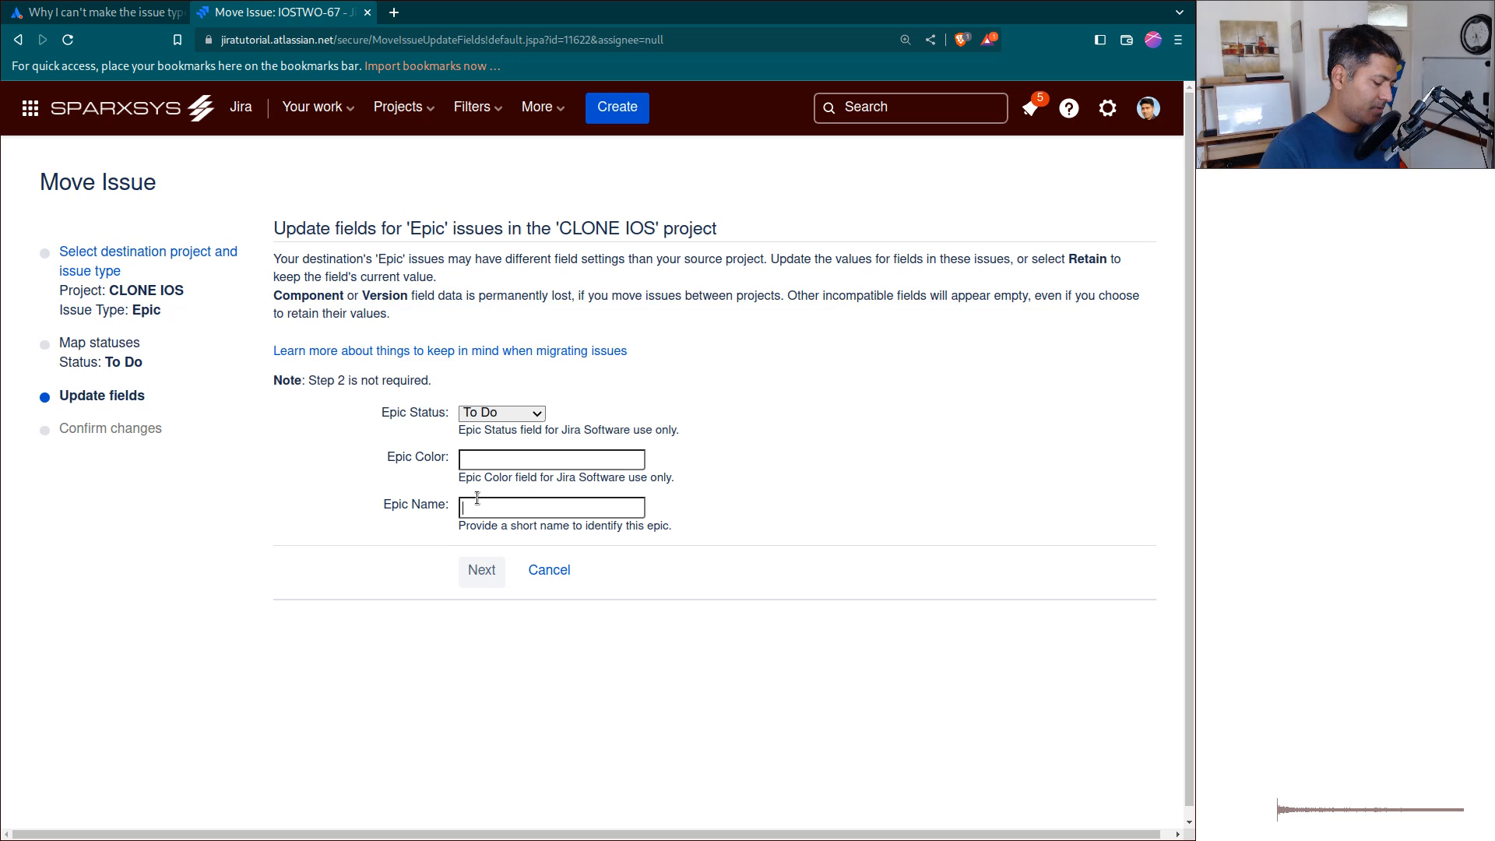
pyautogui.write('Epic Name')
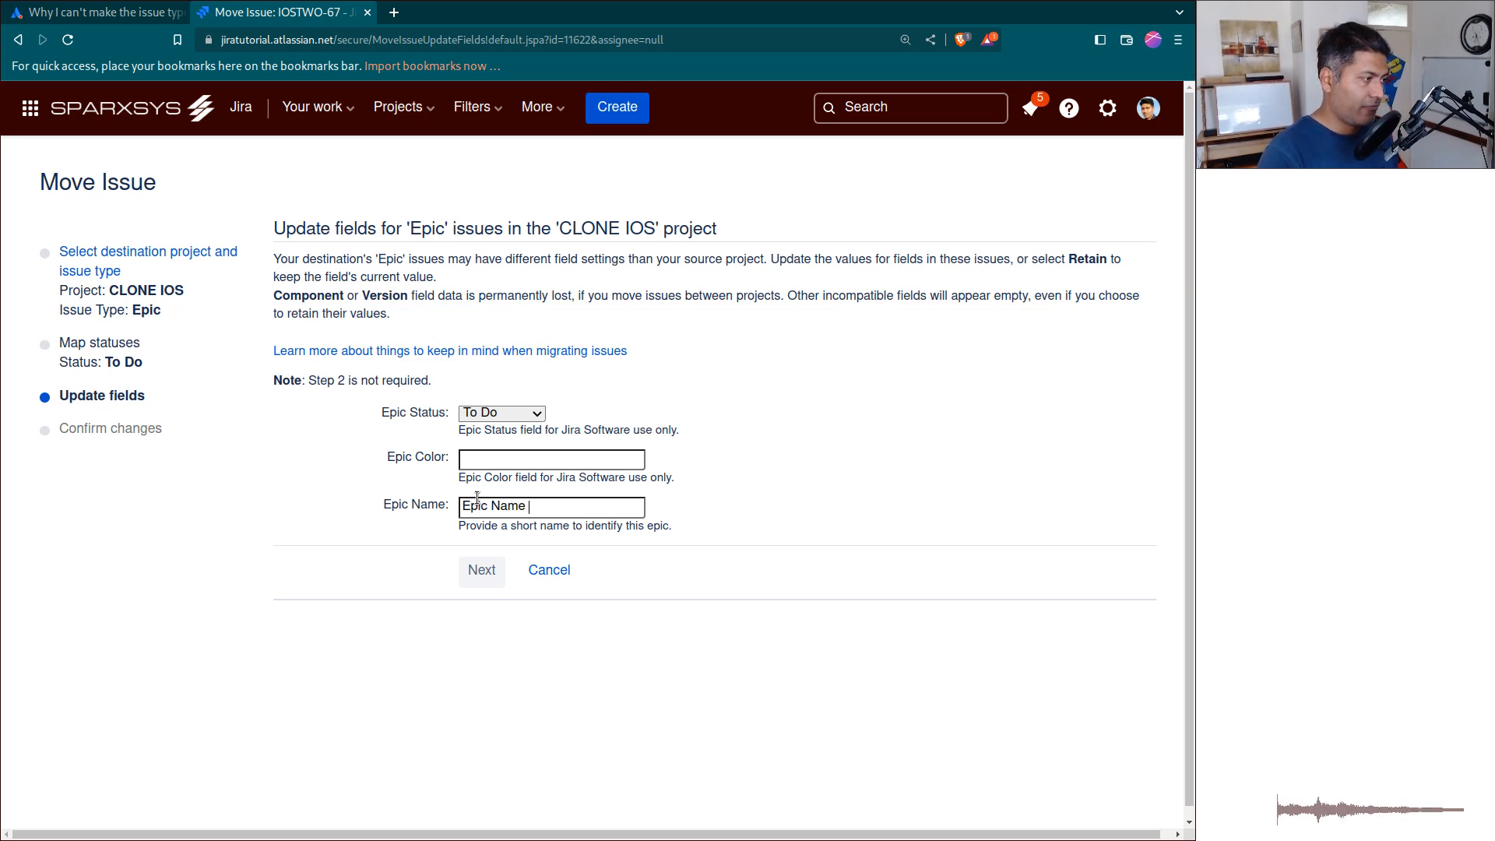
pyautogui.write('T')
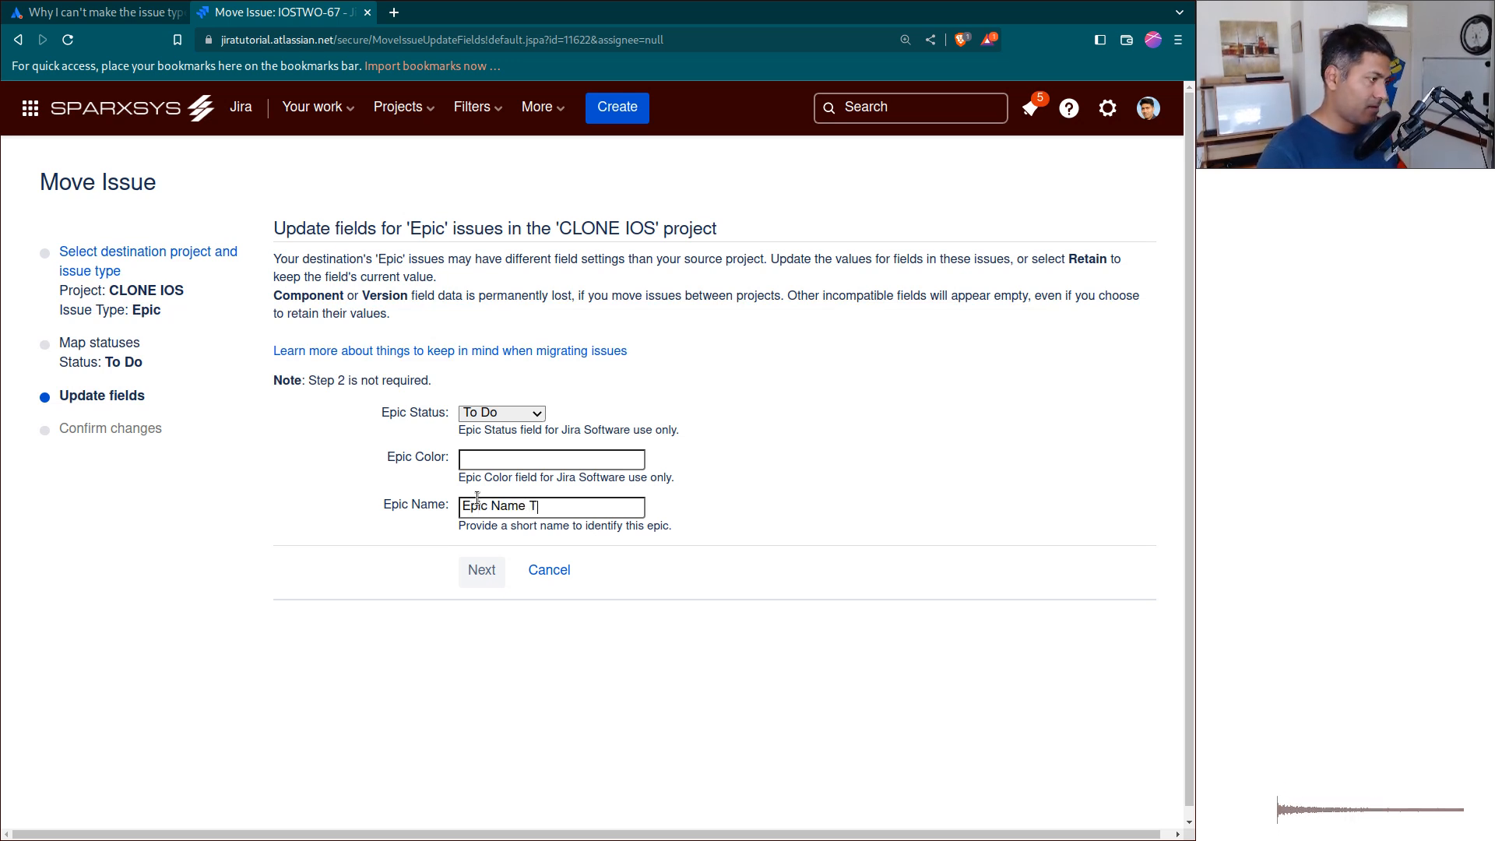
pyautogui.write('ext')
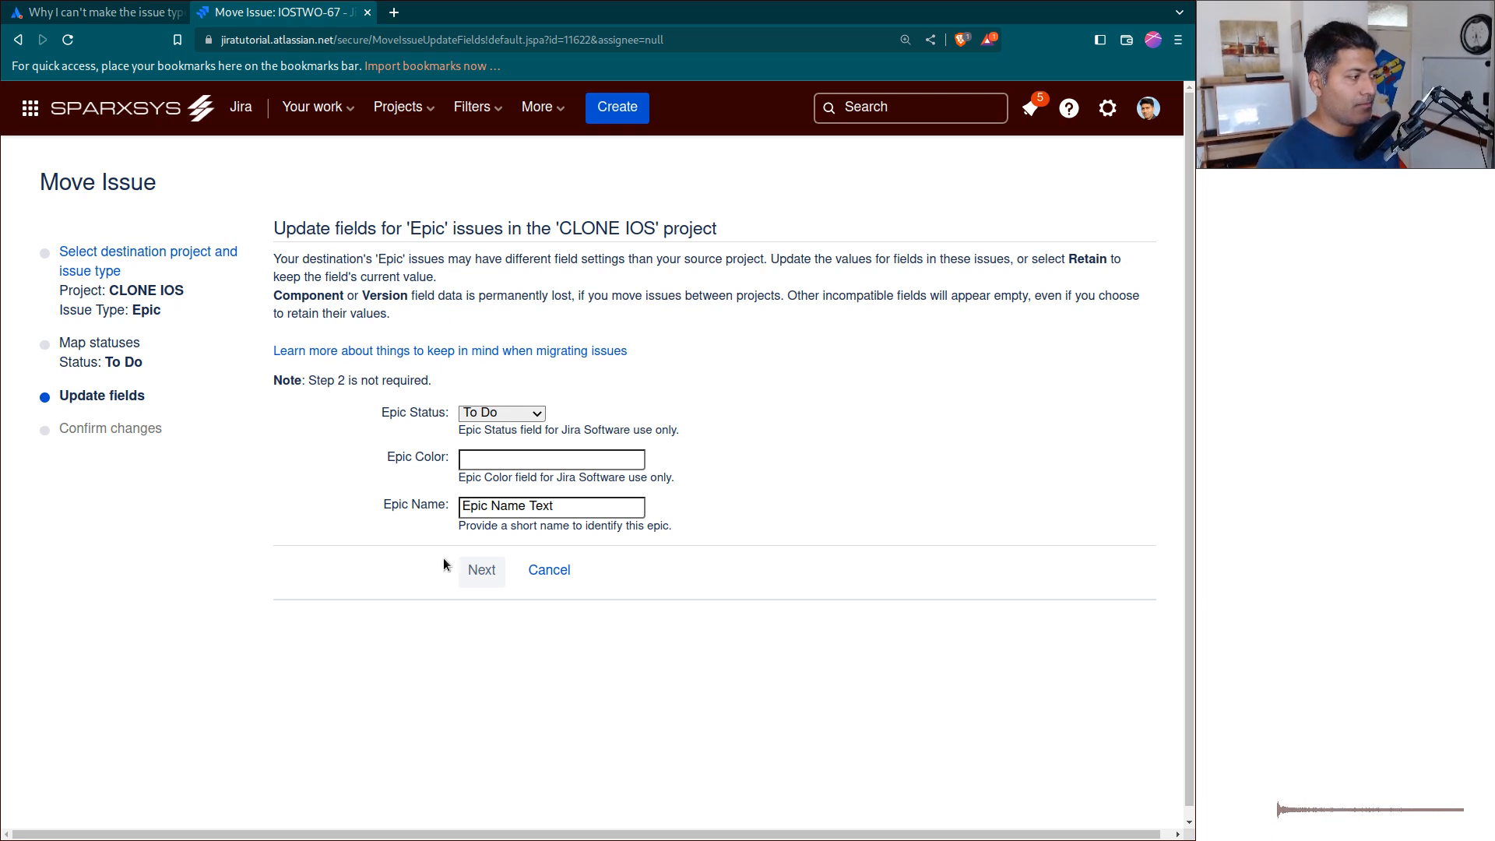
pyautogui.click(481, 570)
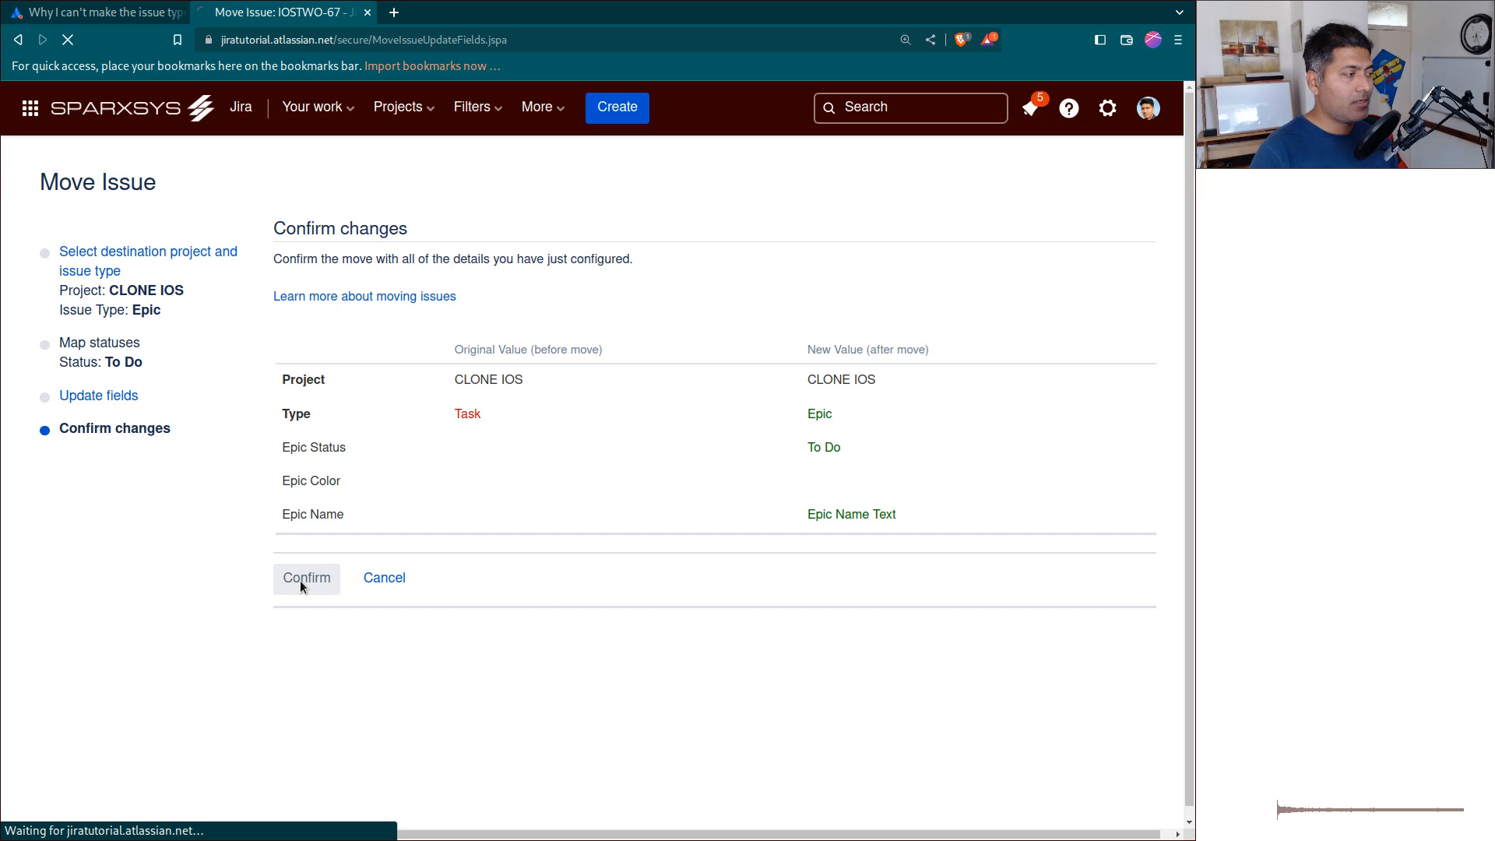
# - Confirm converting IOSTWO-67 to Epic and return to the community discussion
pyautogui.click(307, 578)
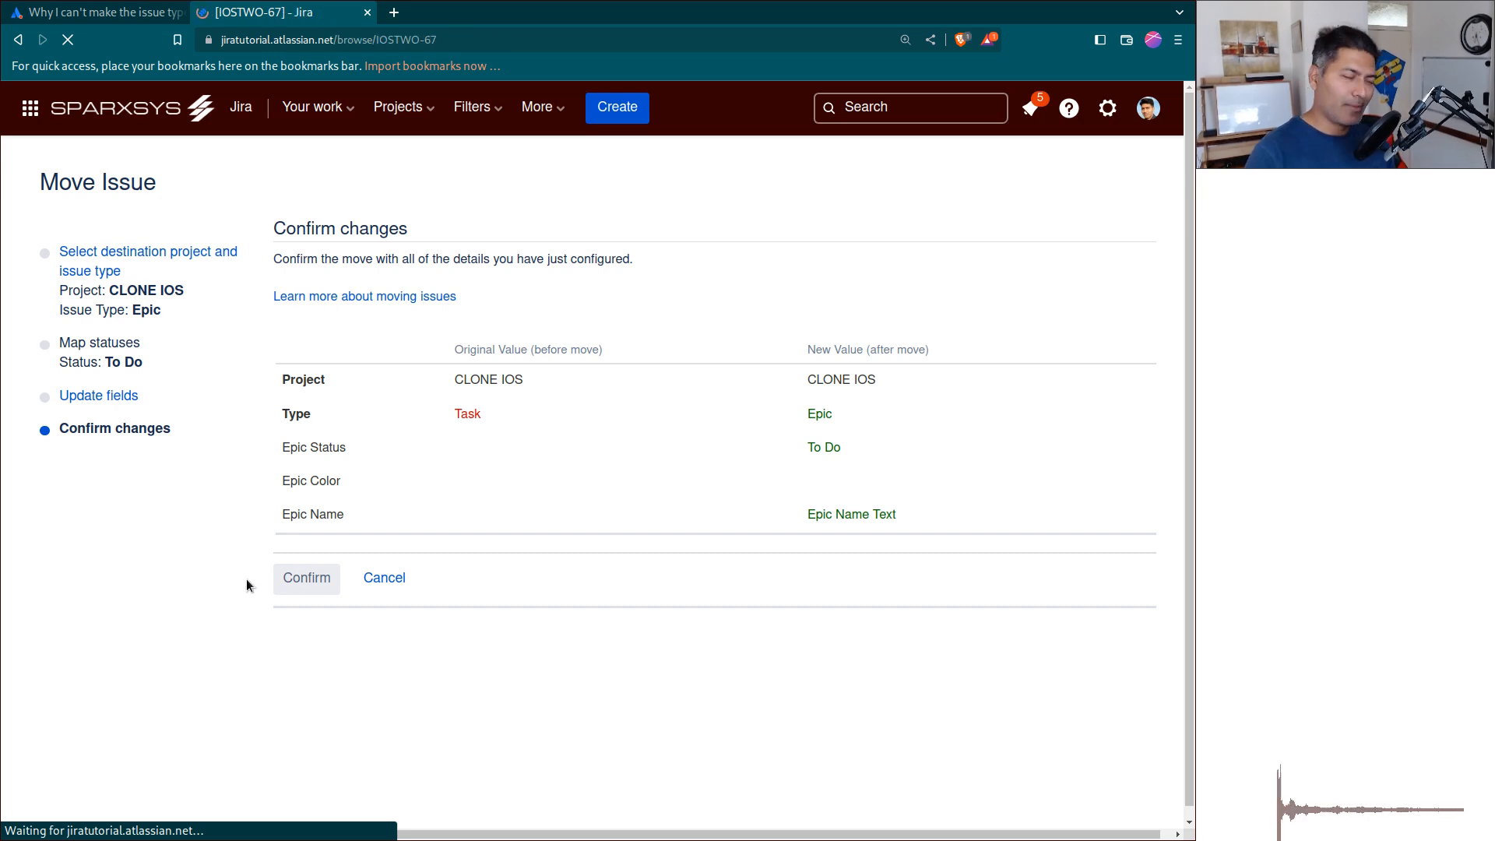
pyautogui.click(306, 578)
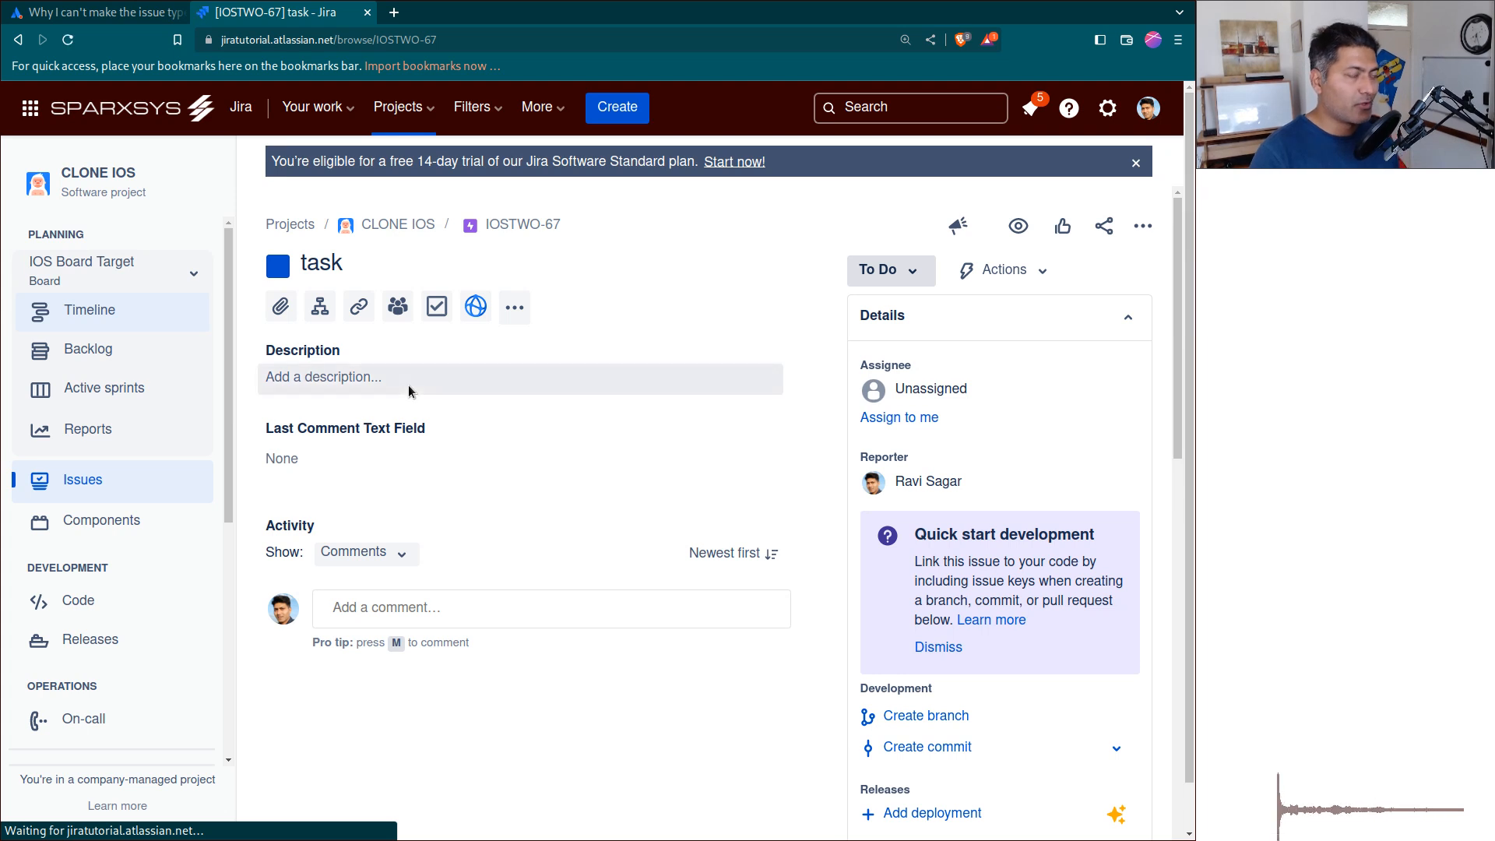
pyautogui.moveTo(423, 397)
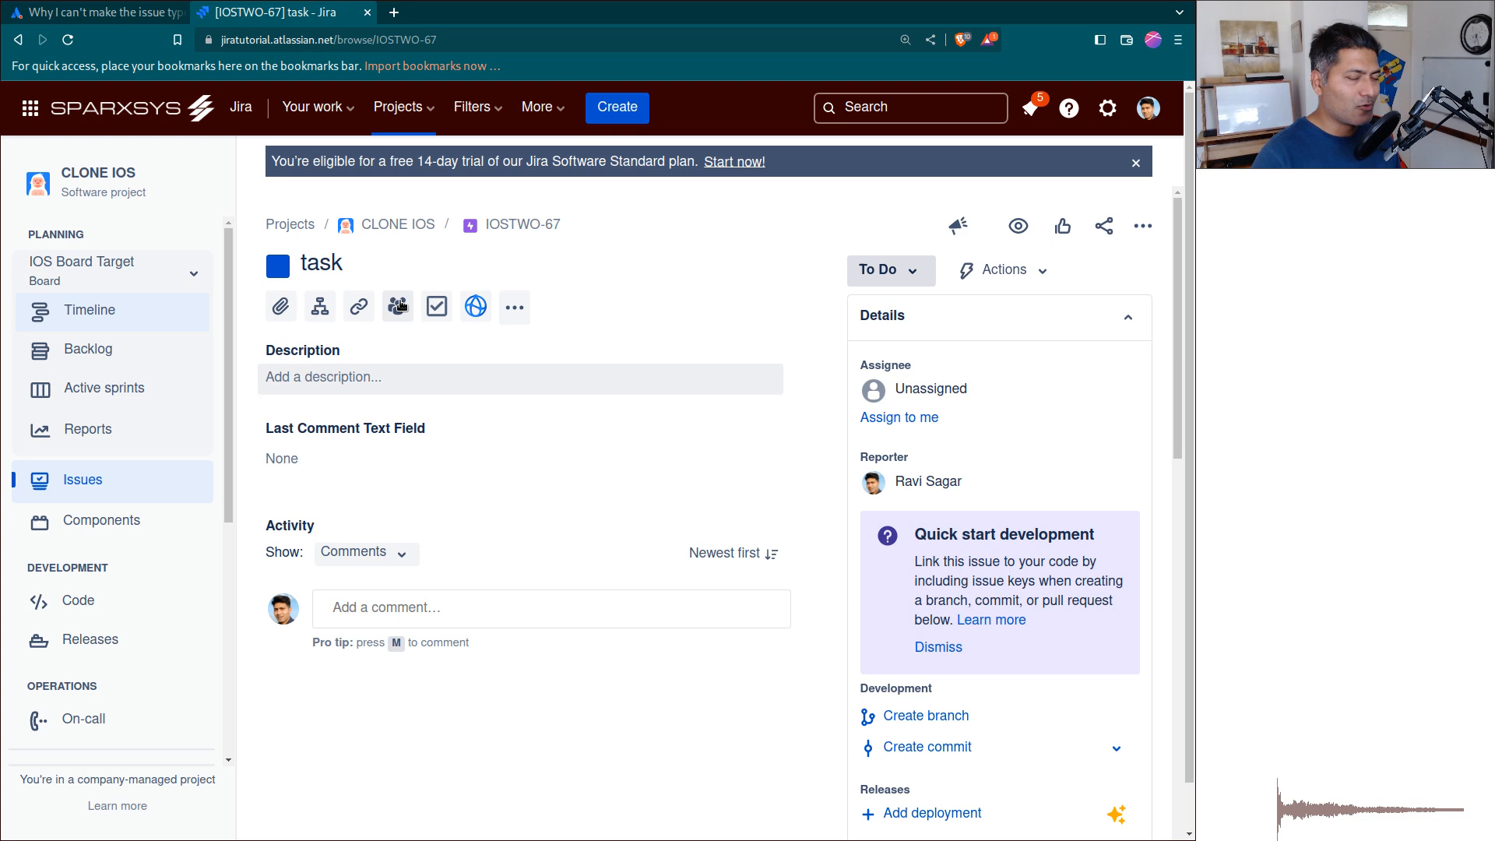
pyautogui.click(95, 12)
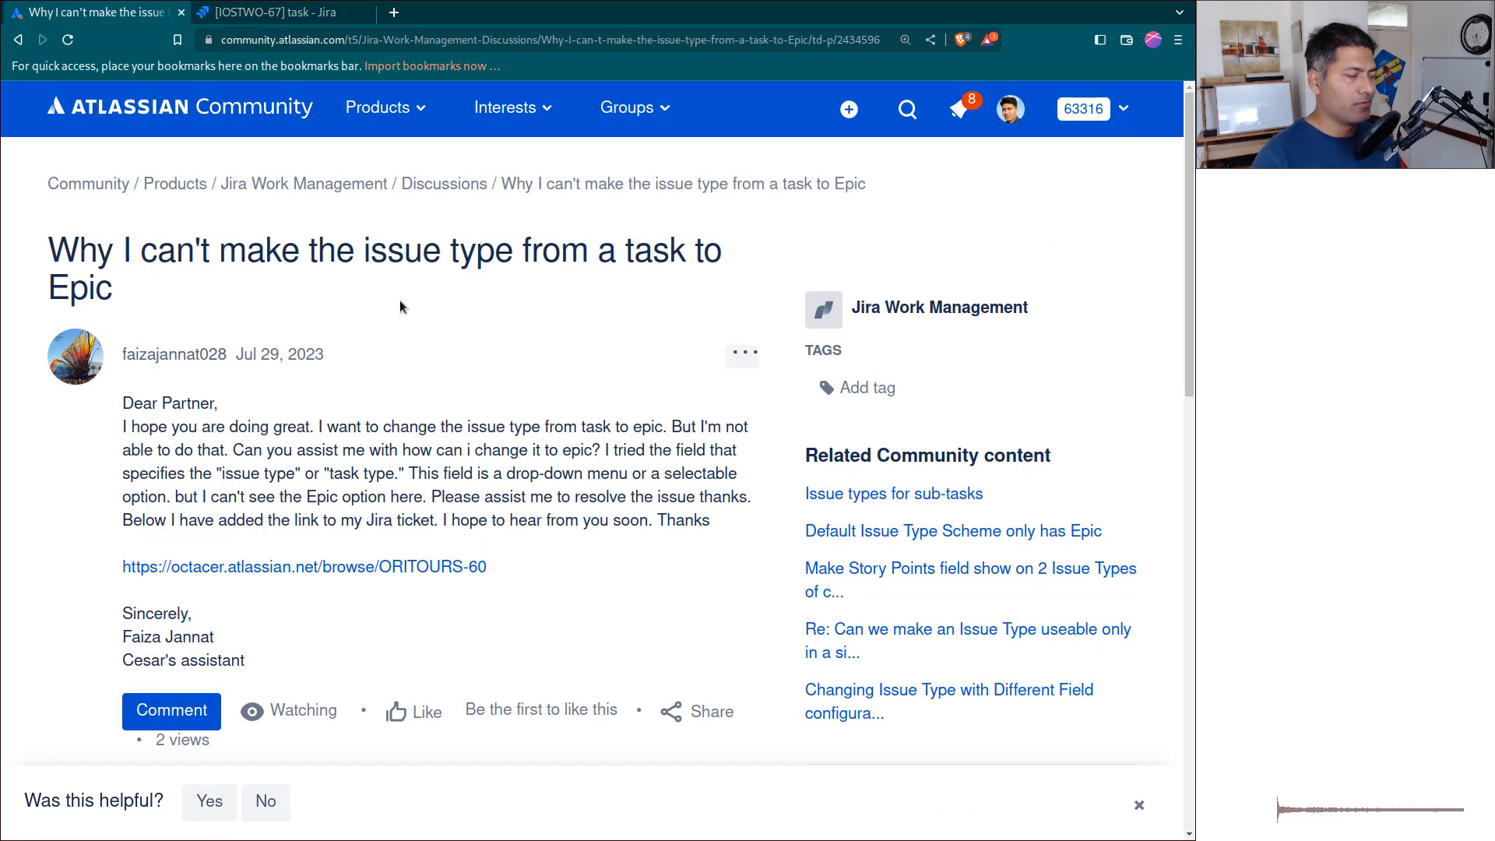